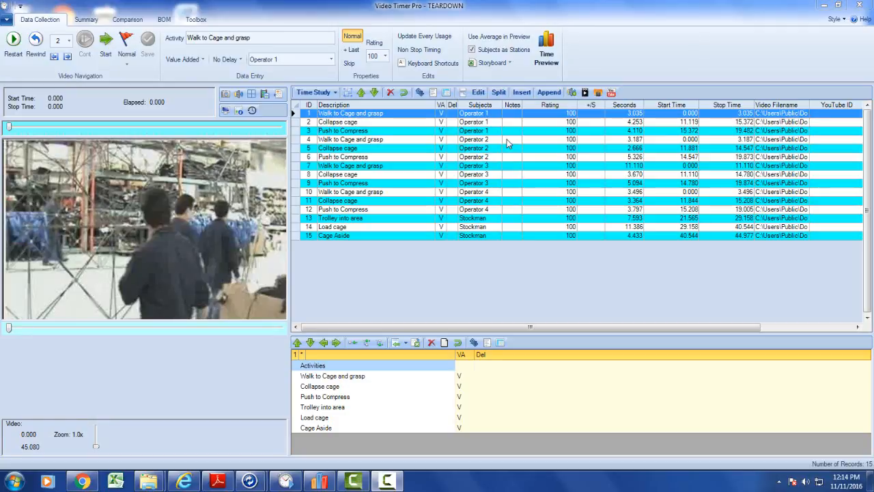
mouse_move(507, 75)
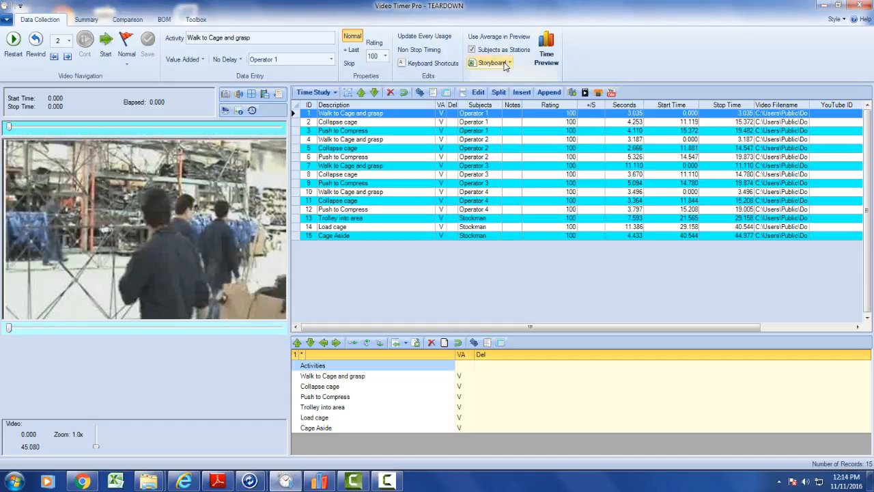
Step: Open the Storyboard dropdown on the PART PRODUCTION-BOM Demo Balance chart
left_click(490, 62)
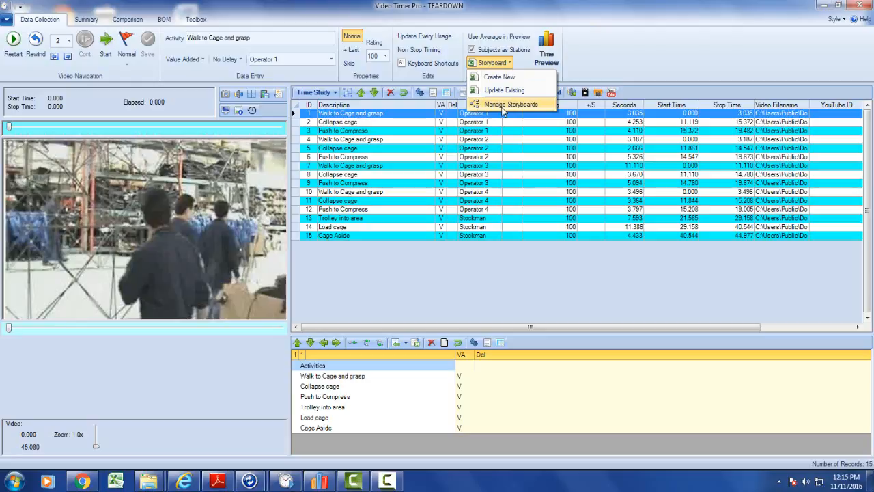
mouse_move(519, 111)
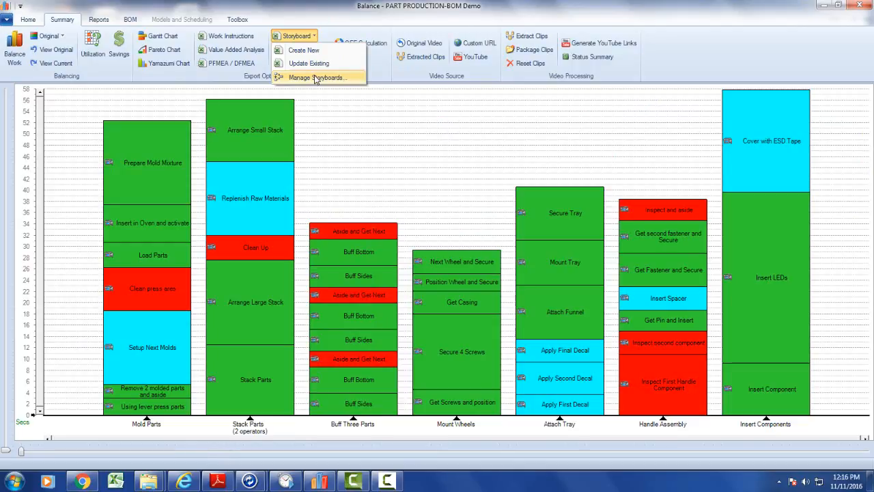
Step: Add a new storyboard type named 'QC Audit' through Manage Storyboards
left_click(316, 77)
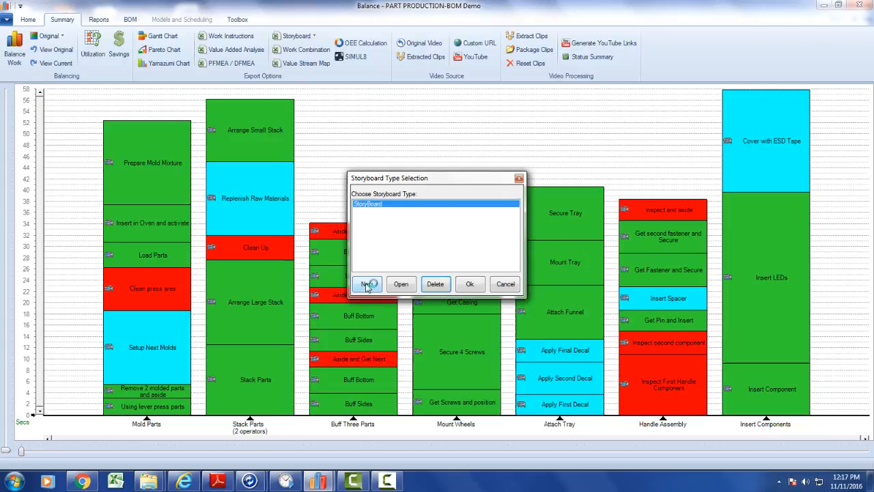
left_click(367, 283)
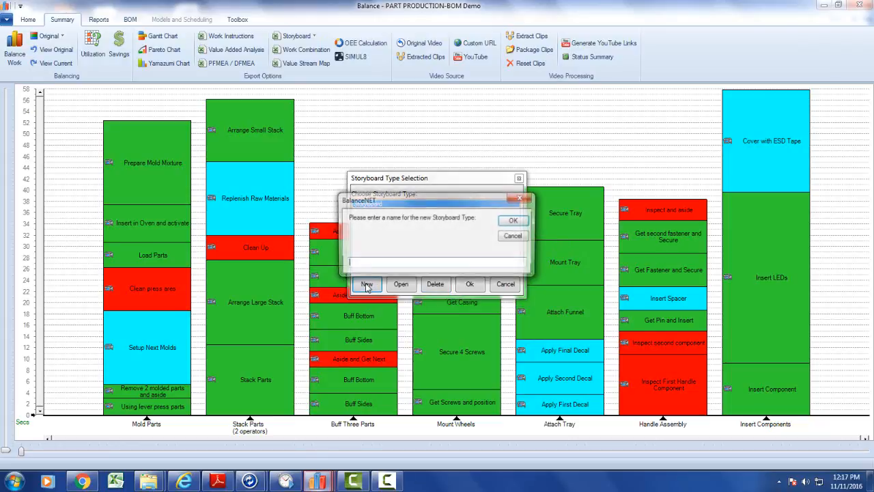
type("Q")
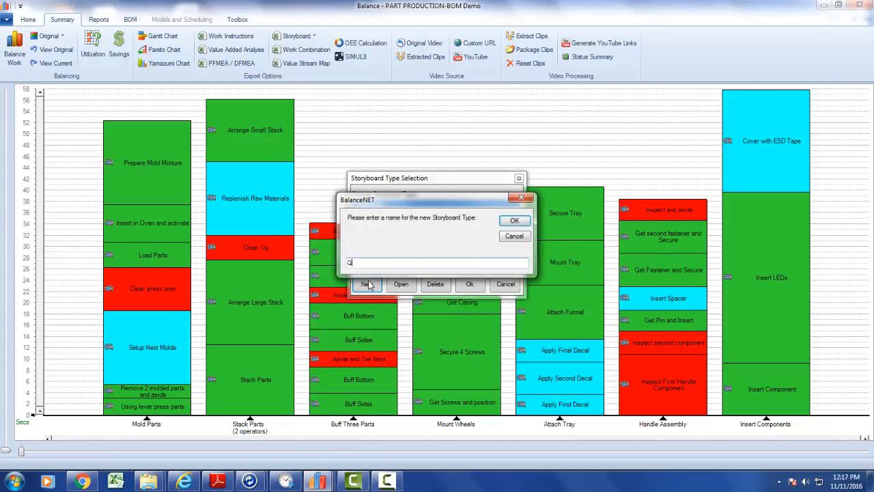
type("QC Audit")
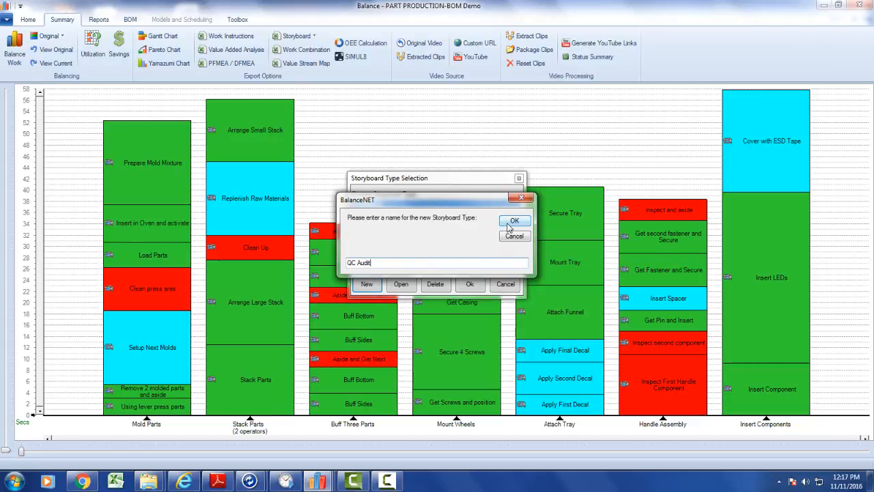
left_click(515, 221)
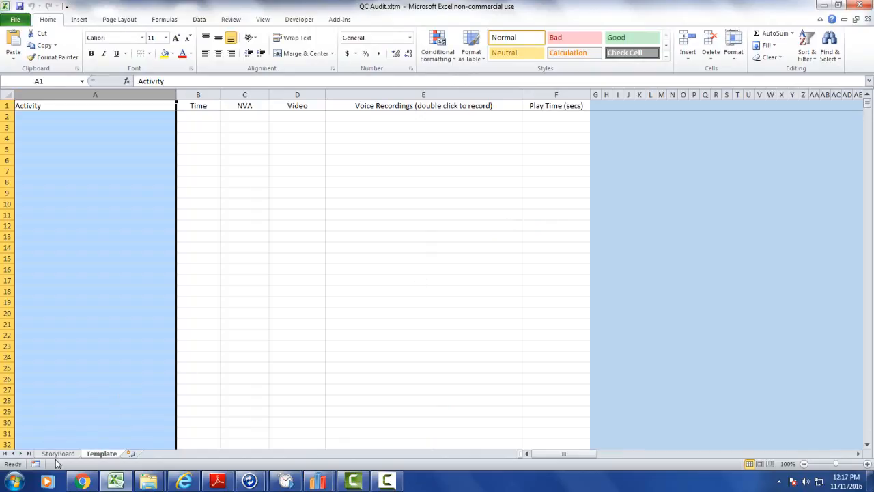
Step: On the StoryBoard sheet, type a bold 'QC Audit' label under Standard Operating Procedure
left_click(58, 452)
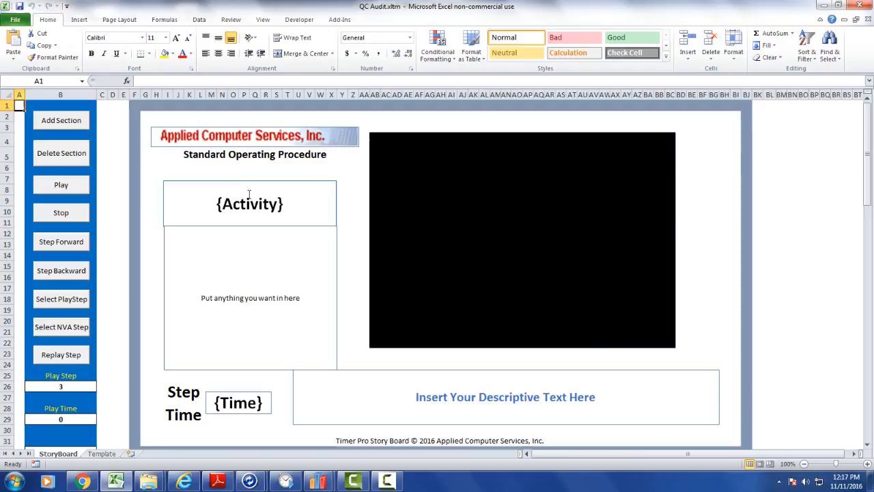
left_click(243, 168)
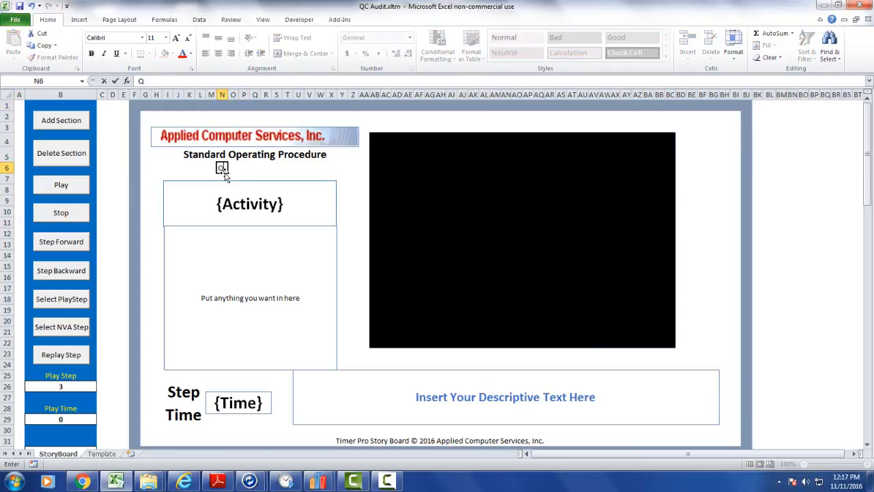
type("QC Au")
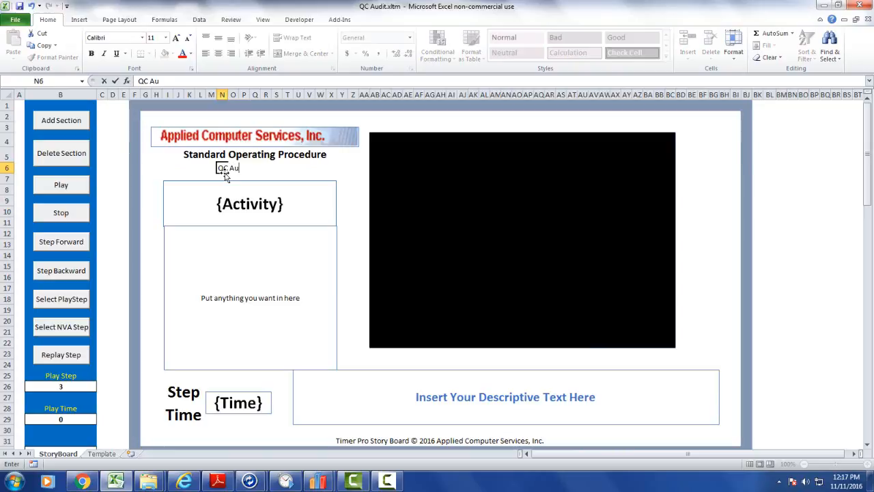
type("dit")
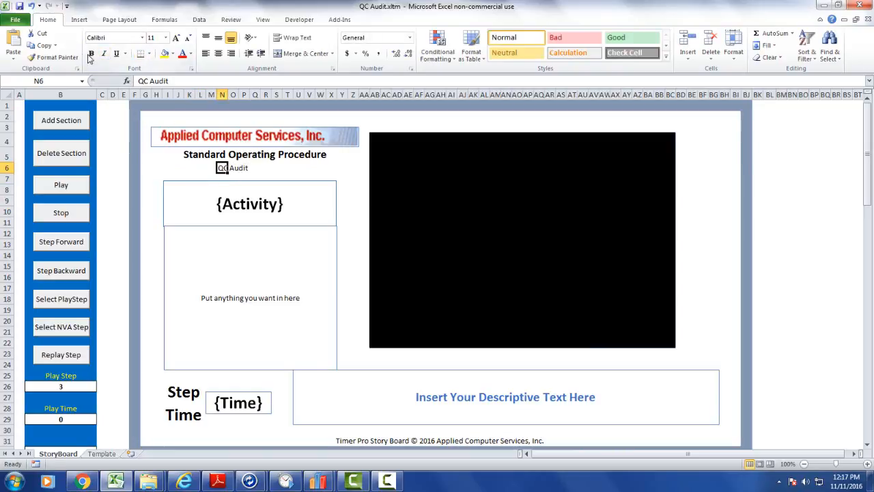
left_click(165, 37)
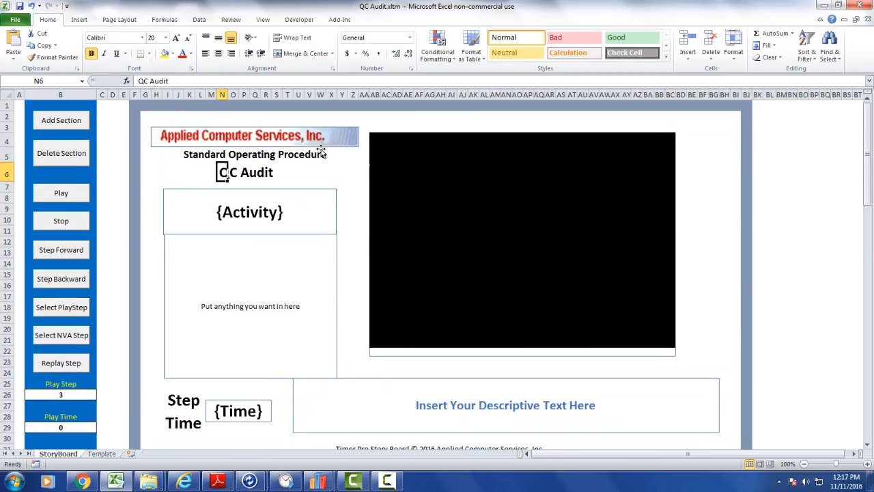
left_click(320, 172)
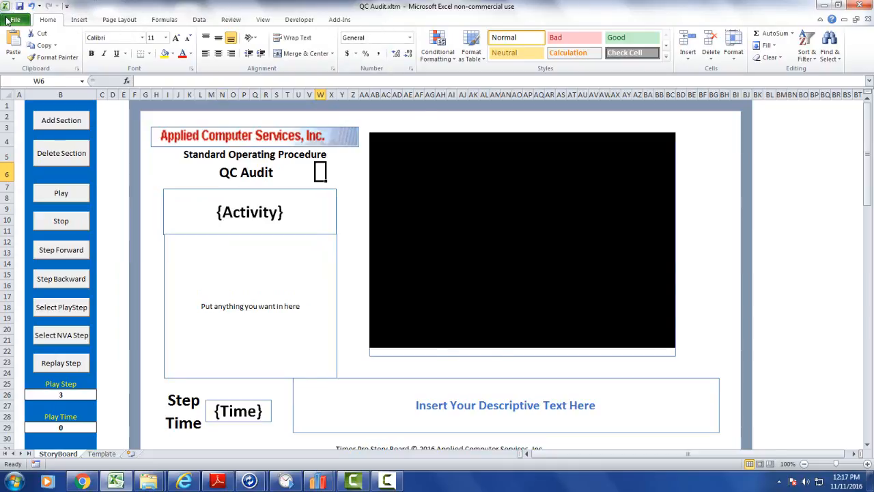
Step: Save the template as QC Audit.xltm in the Templates folder
left_click(15, 20)
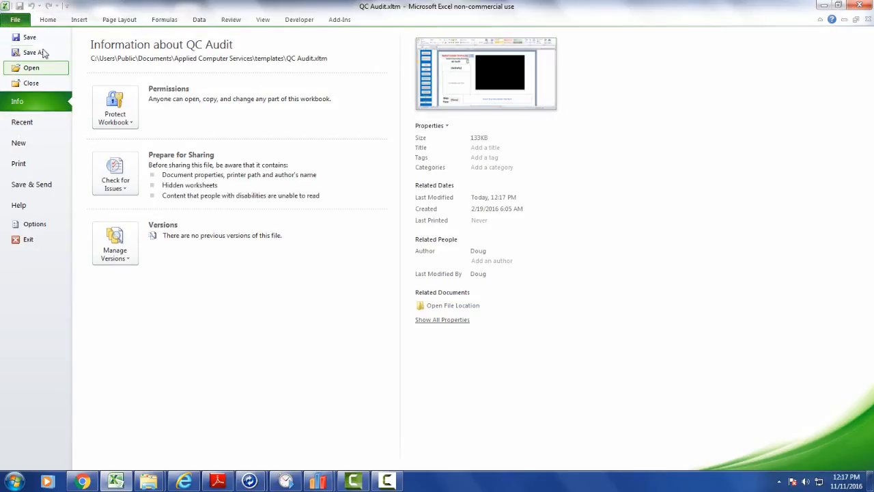
left_click(33, 53)
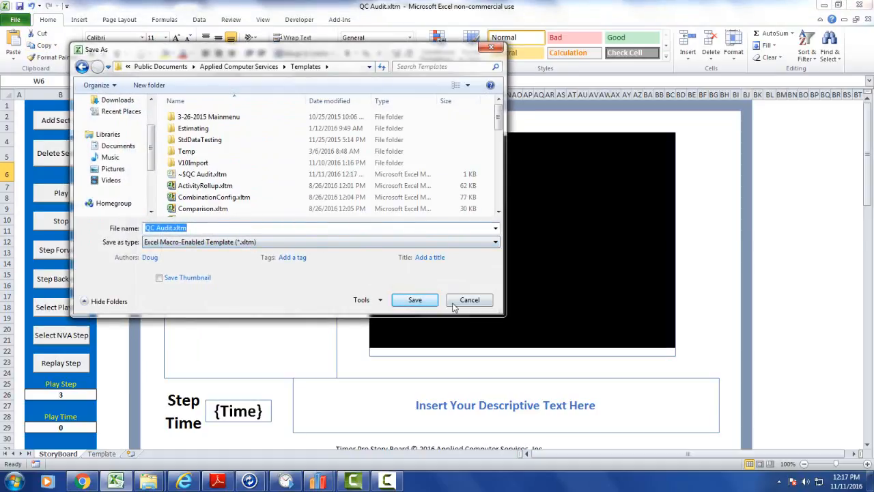
left_click(414, 300)
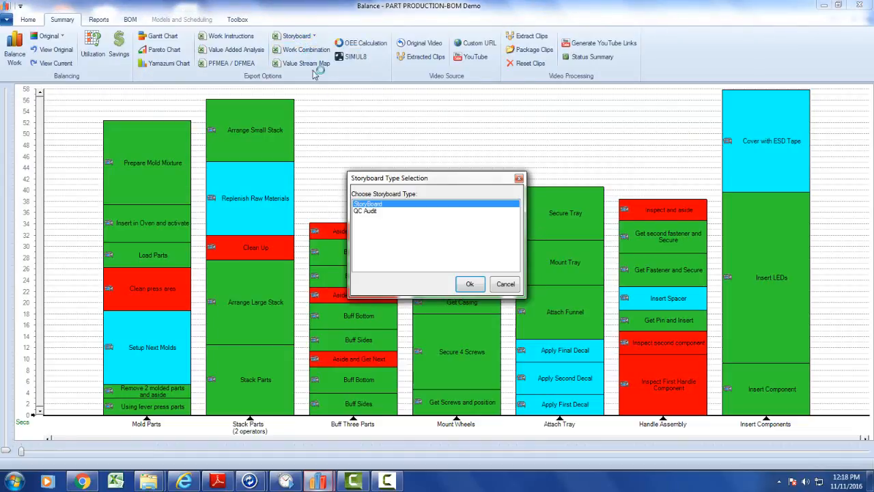
mouse_move(362, 213)
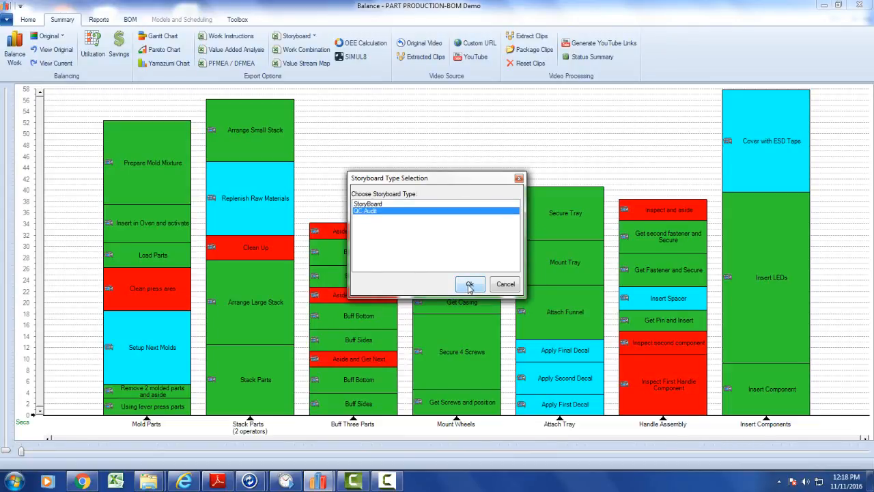
Step: Confirm QC Audit as the storyboard type, then reopen Manage Storyboards to check both types
left_click(469, 284)
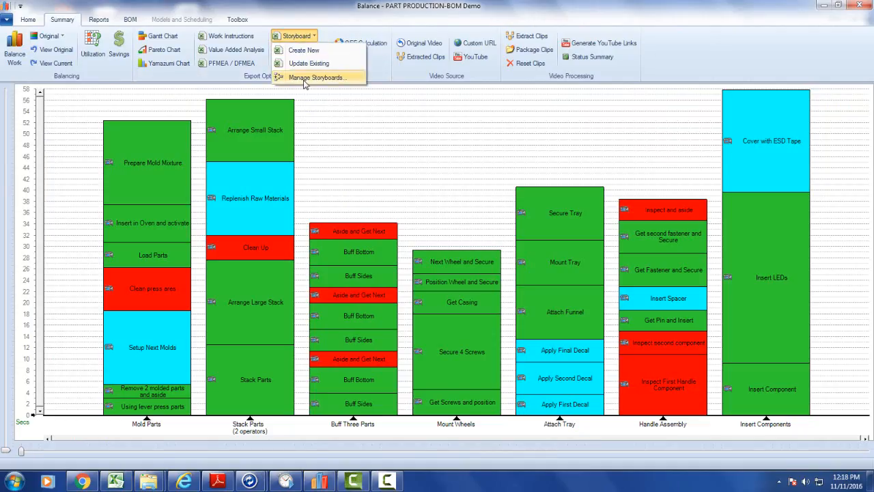
left_click(316, 77)
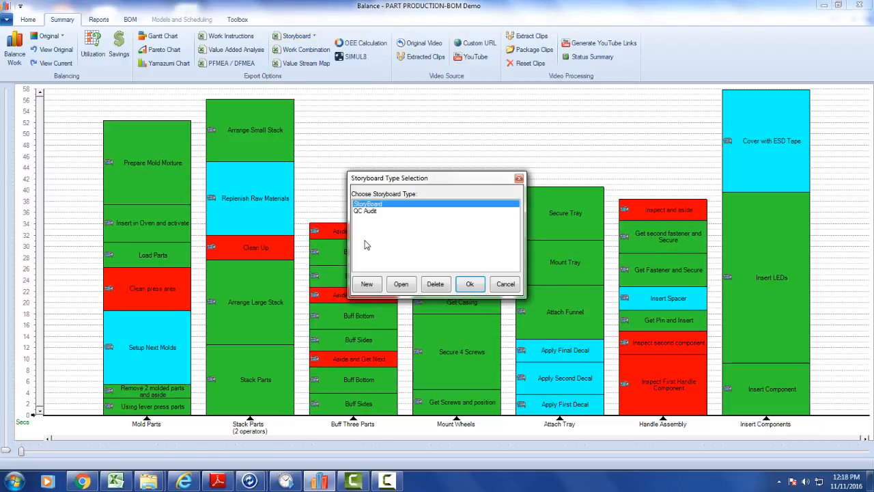